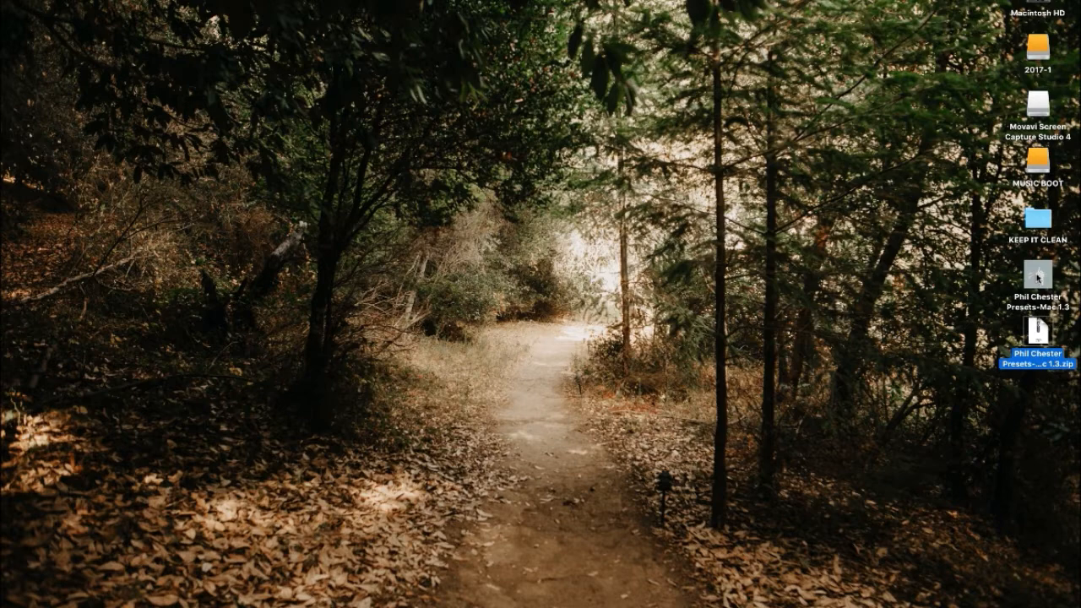
- Launch the Phil Chester Presets installer package from the desktop to its Introduction page
{"action": "left_click", "coordinate": [1037, 291]}
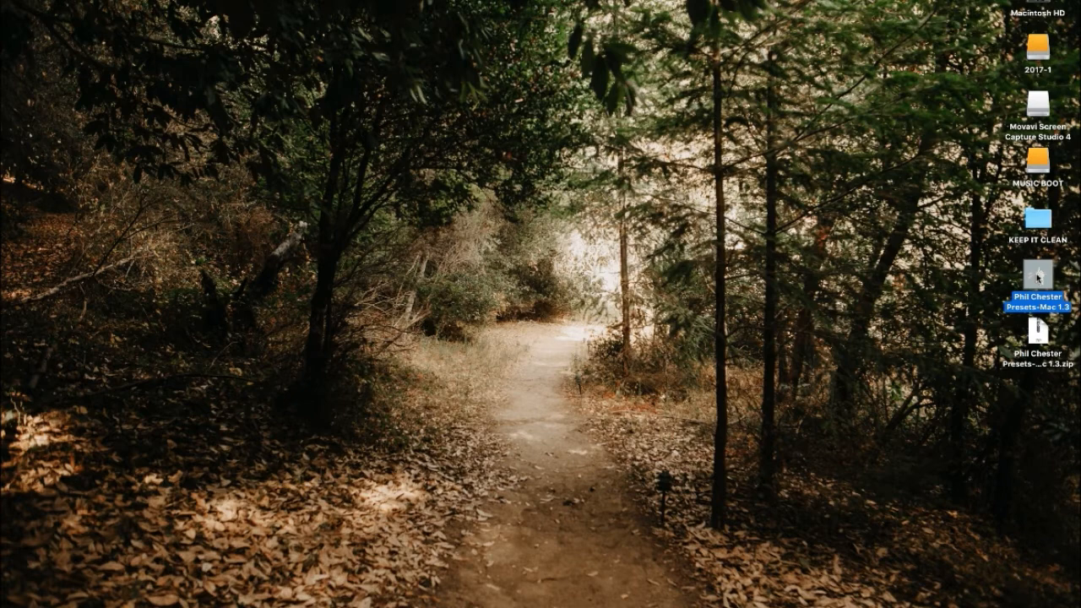
{"action": "double_click", "coordinate": [1037, 284]}
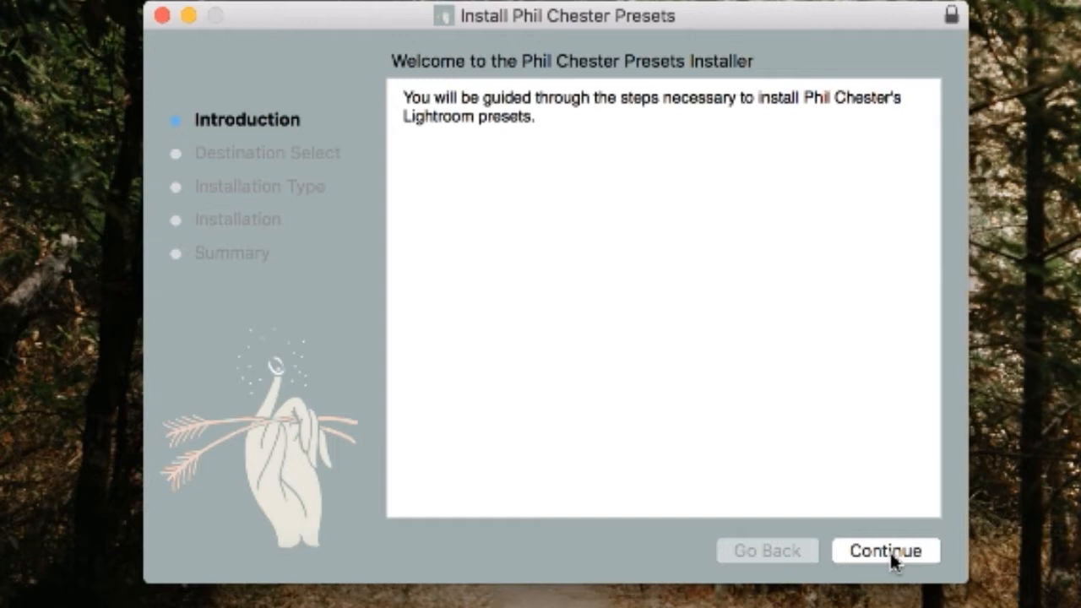